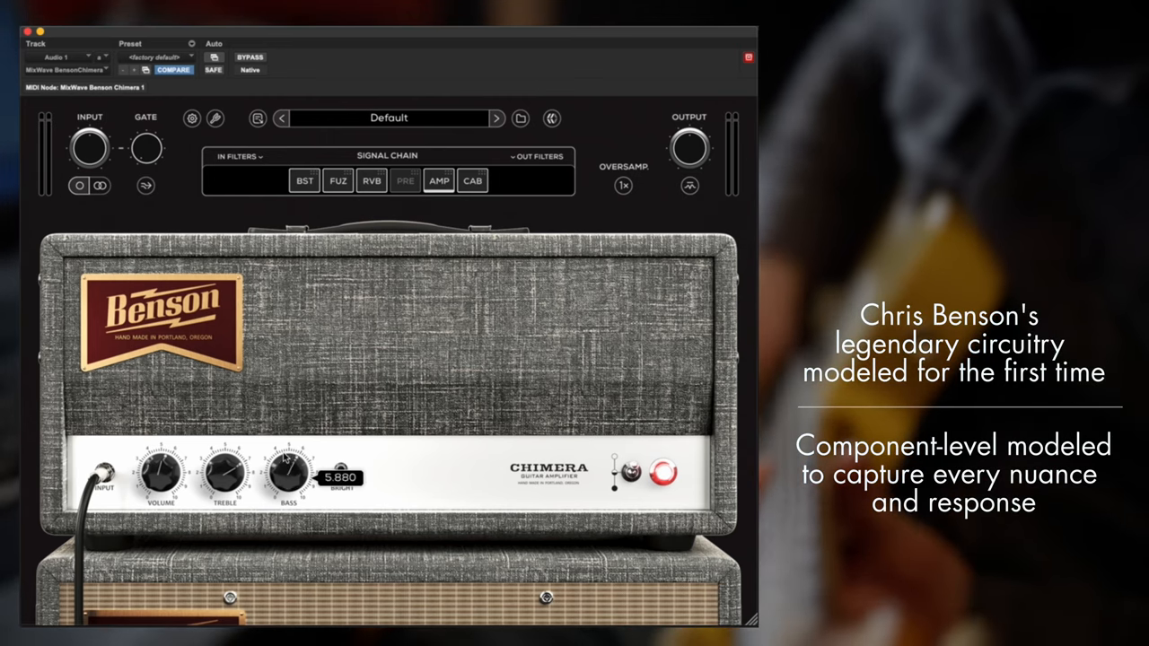
# Step: Step through the Fuzz, Boost and Preamp modules, setting boost level about 5.08 and preamp drive 5.26
pyautogui.click(472, 180)
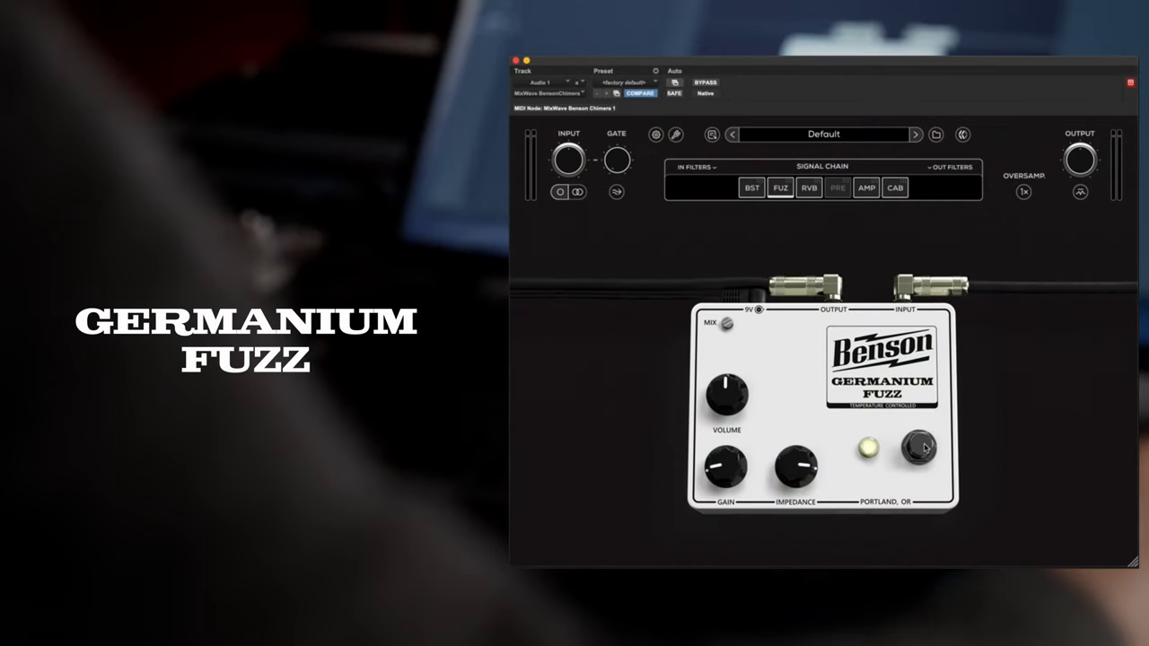
pyautogui.moveTo(793, 467); pyautogui.dragTo(793, 475)
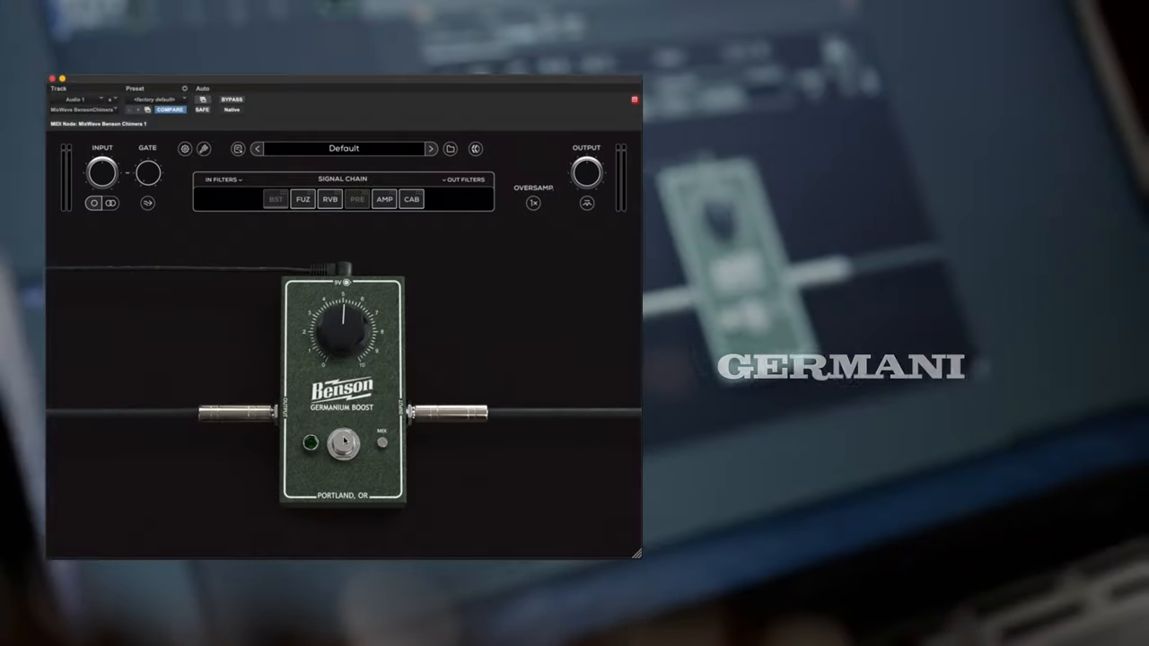
pyautogui.moveTo(345, 327); pyautogui.dragTo(355, 338)
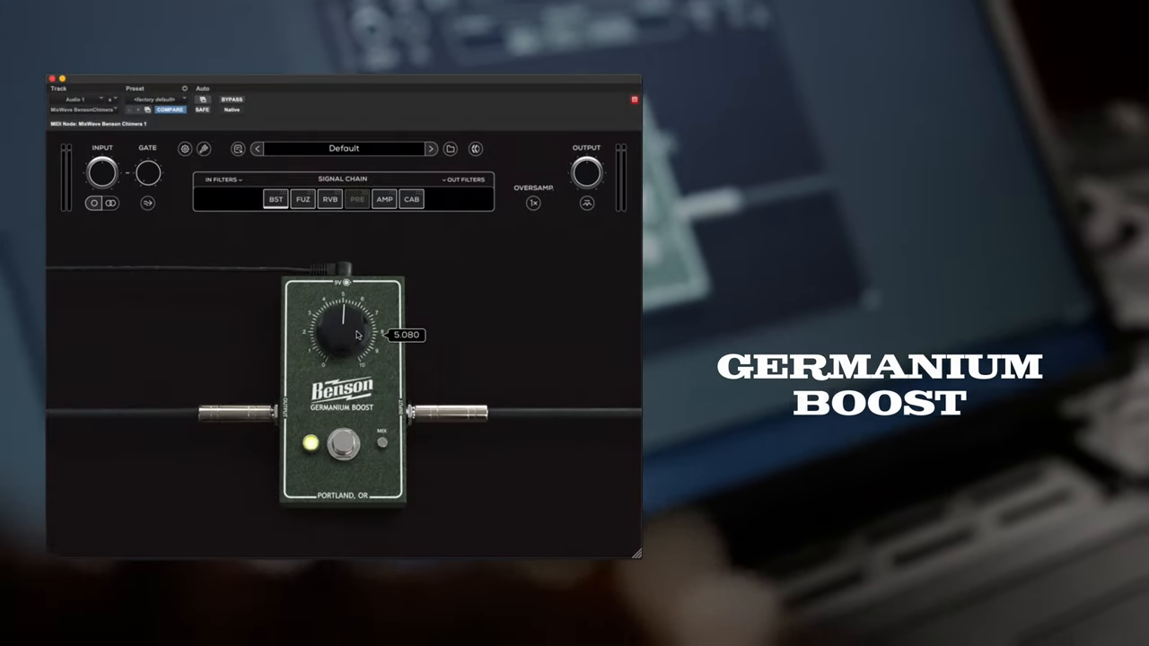
pyautogui.moveTo(341, 327); pyautogui.dragTo(342, 344)
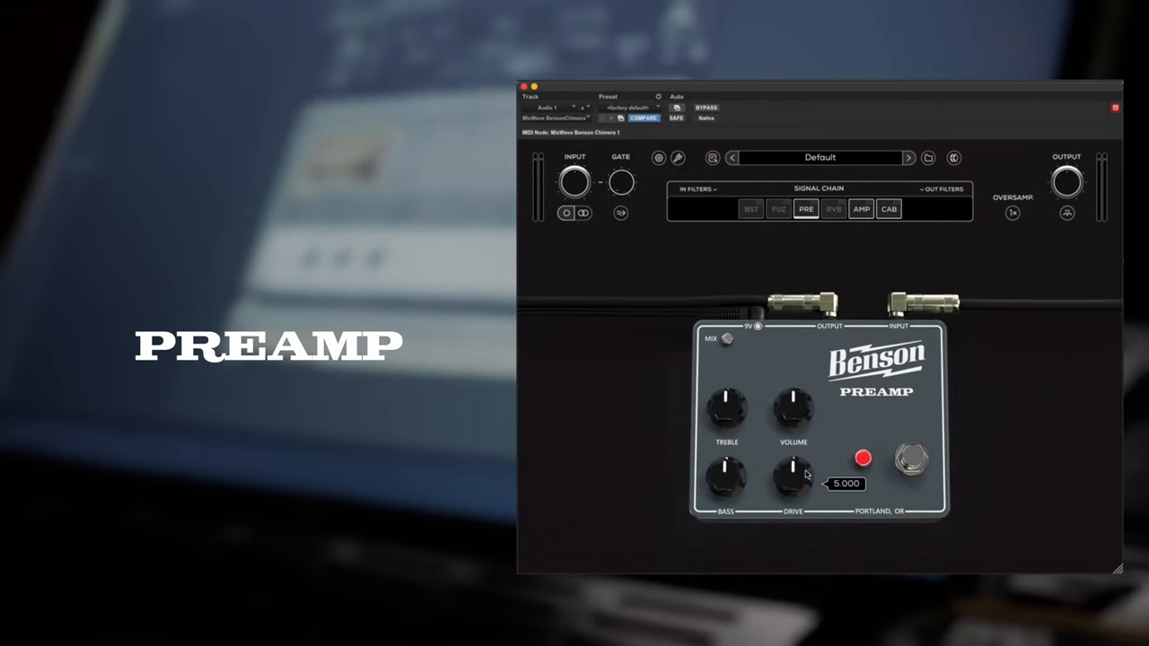
pyautogui.moveTo(794, 474); pyautogui.dragTo(797, 467)
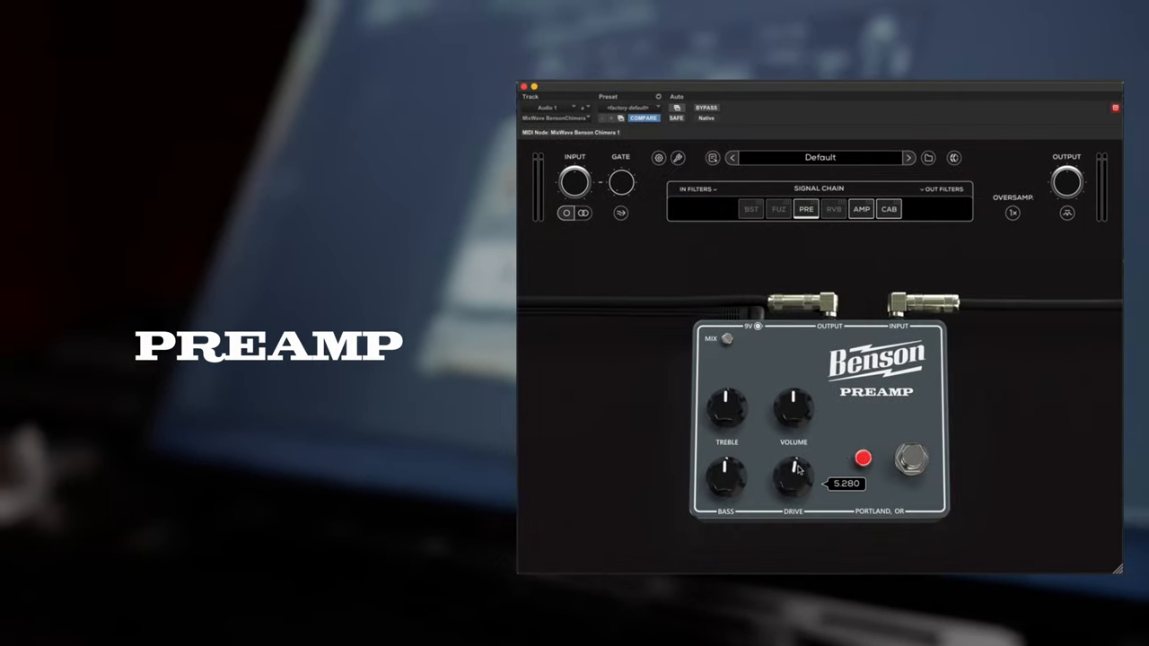